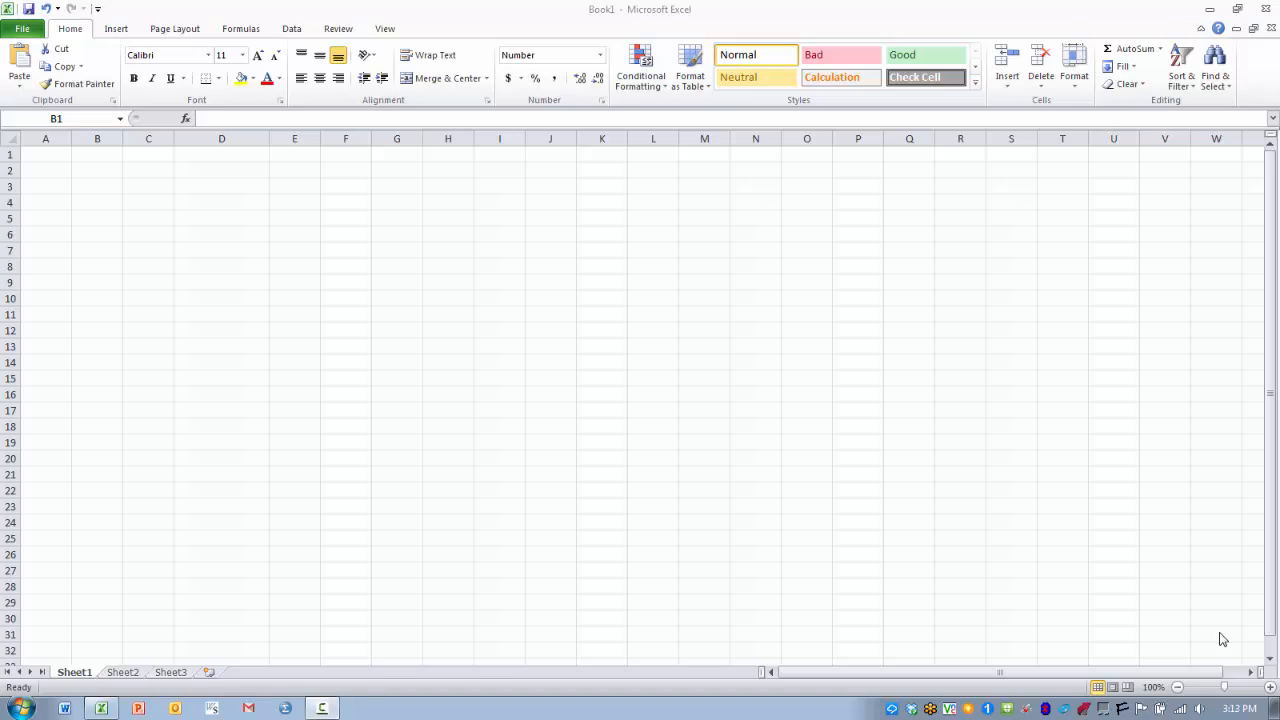
mouse_move(36, 266)
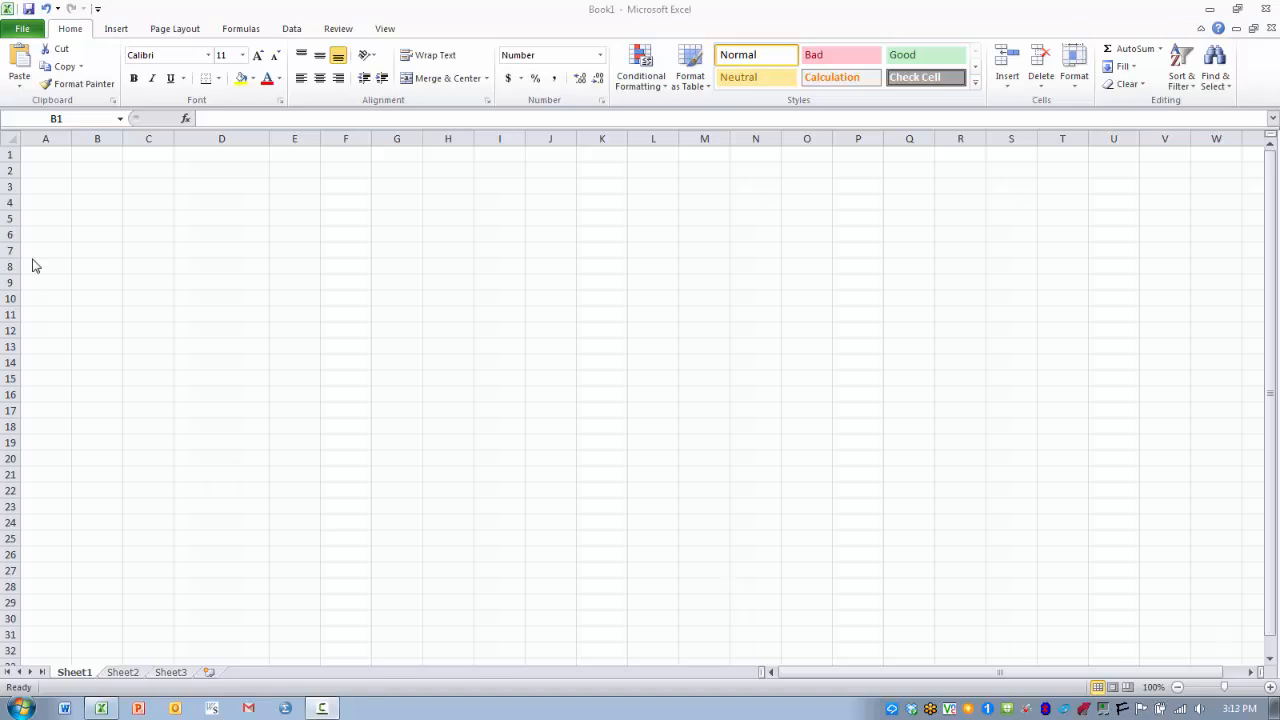
mouse_move(44, 244)
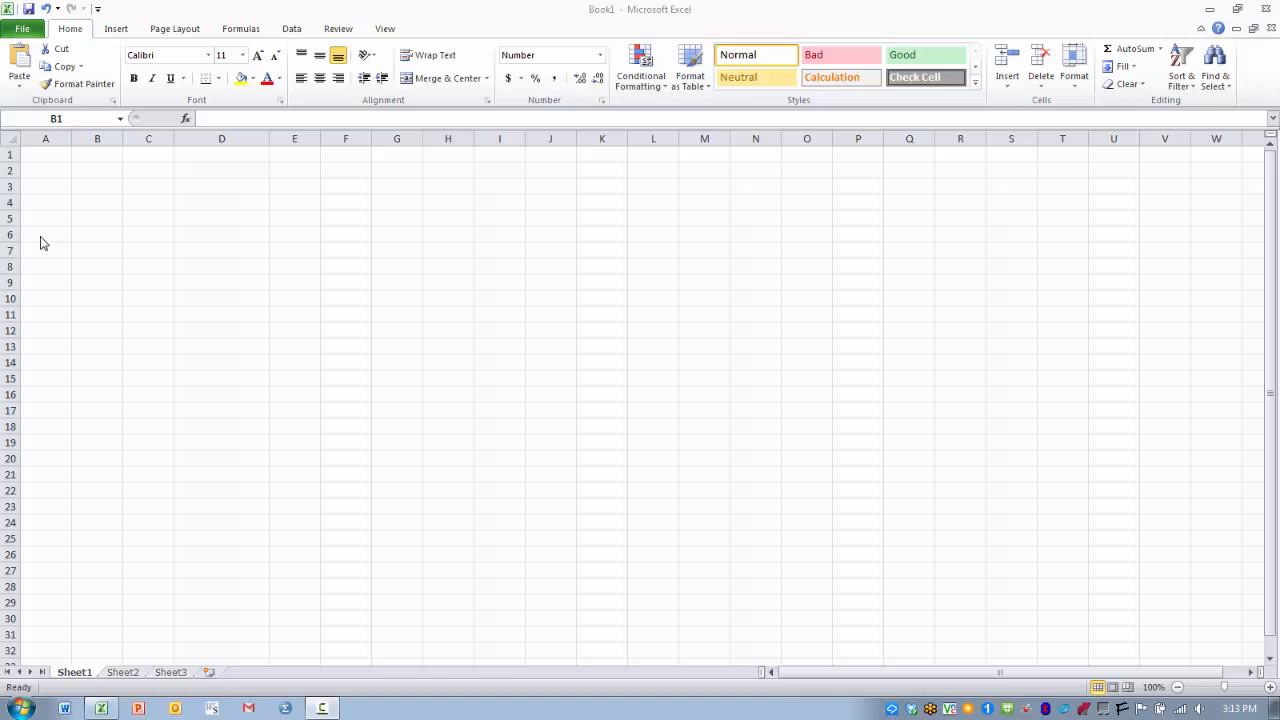
mouse_move(10, 236)
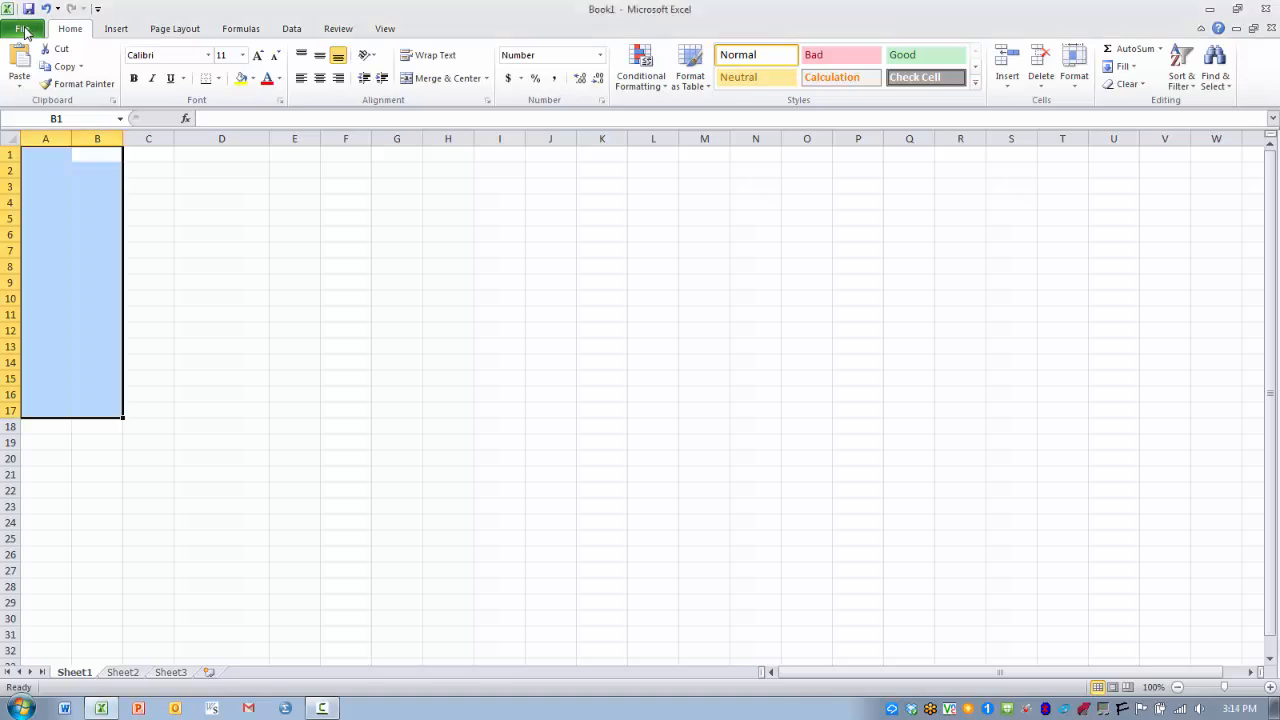
Reach the Add-Ins page of Excel Options via File > Options.
left_click(24, 28)
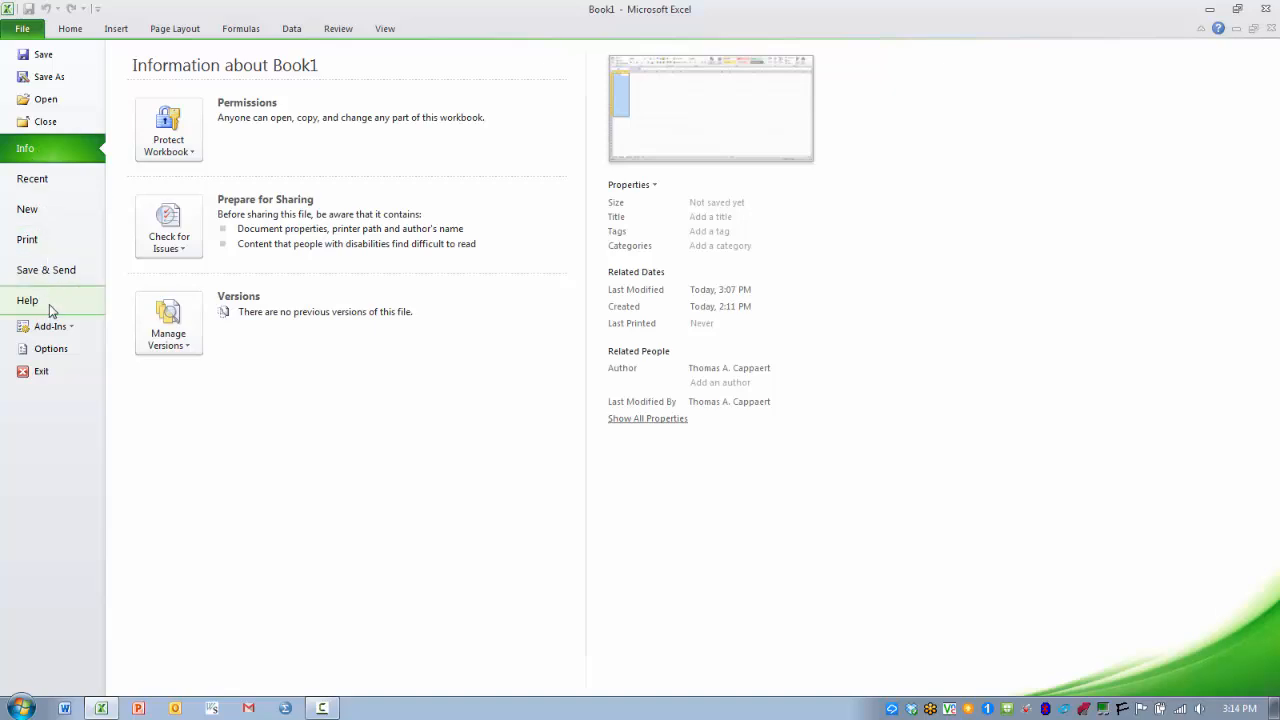
mouse_move(52, 348)
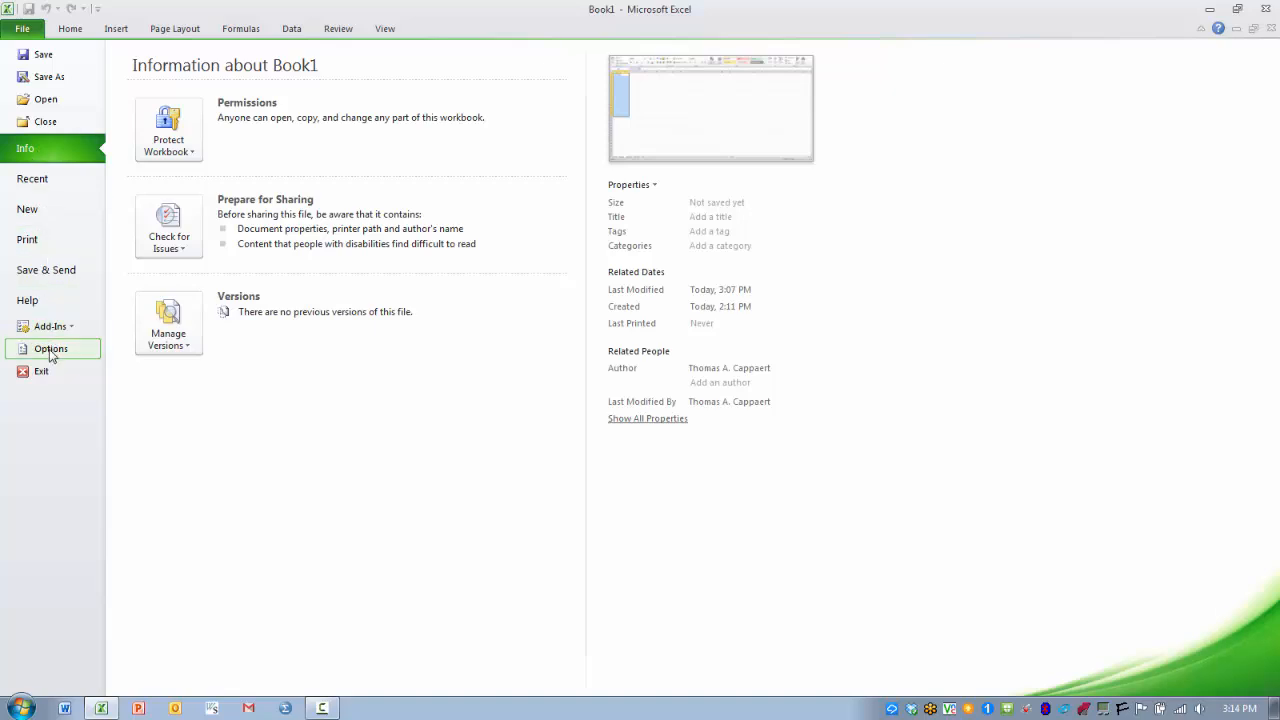
left_click(50, 348)
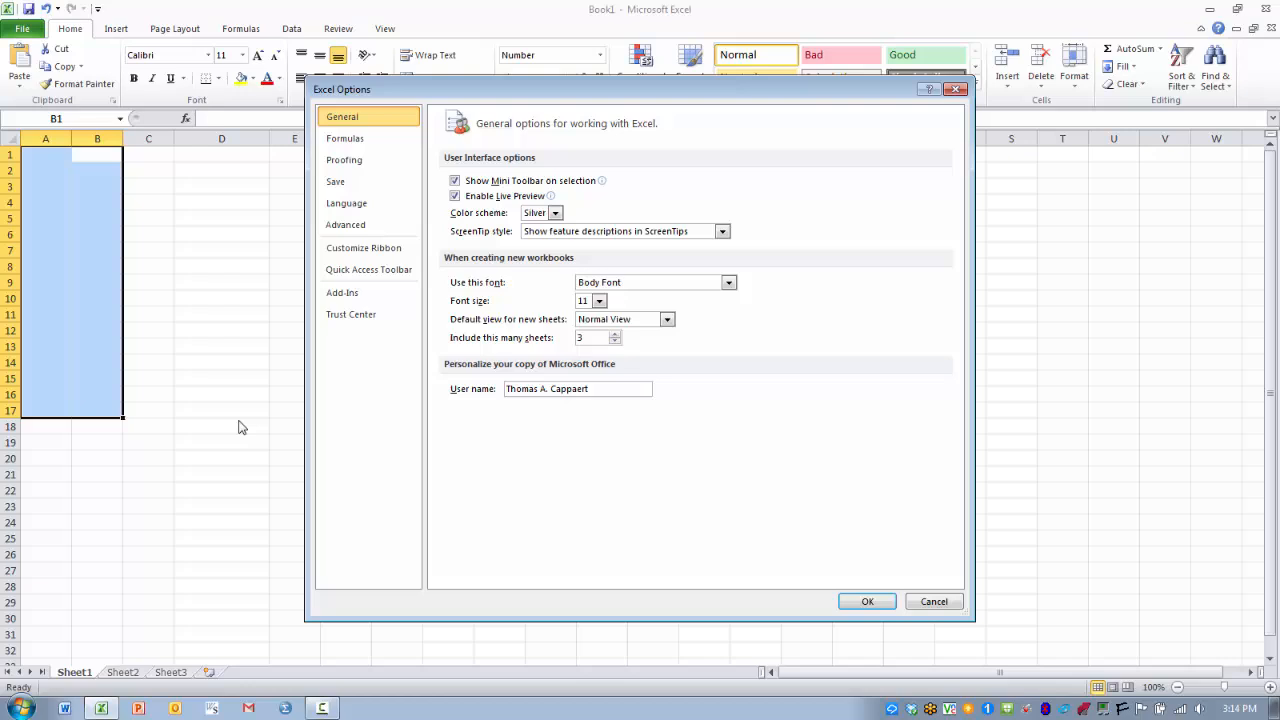
mouse_move(384, 388)
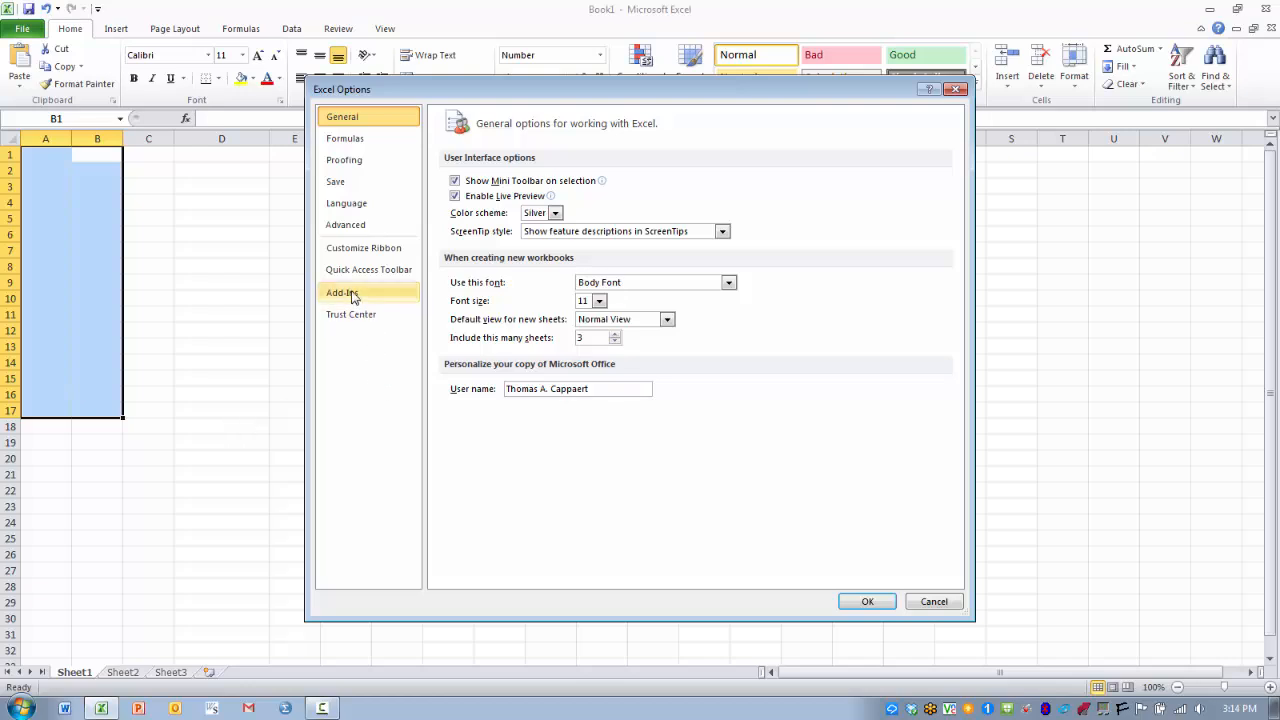
left_click(342, 292)
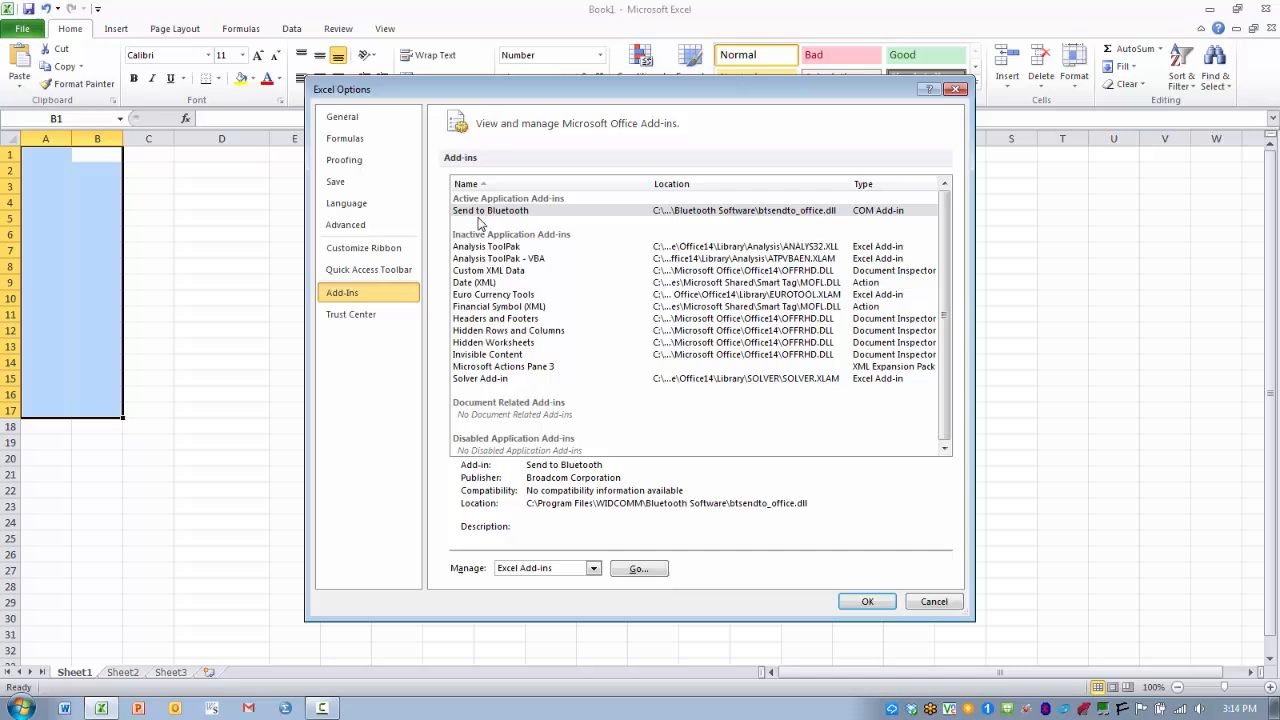
mouse_move(488, 232)
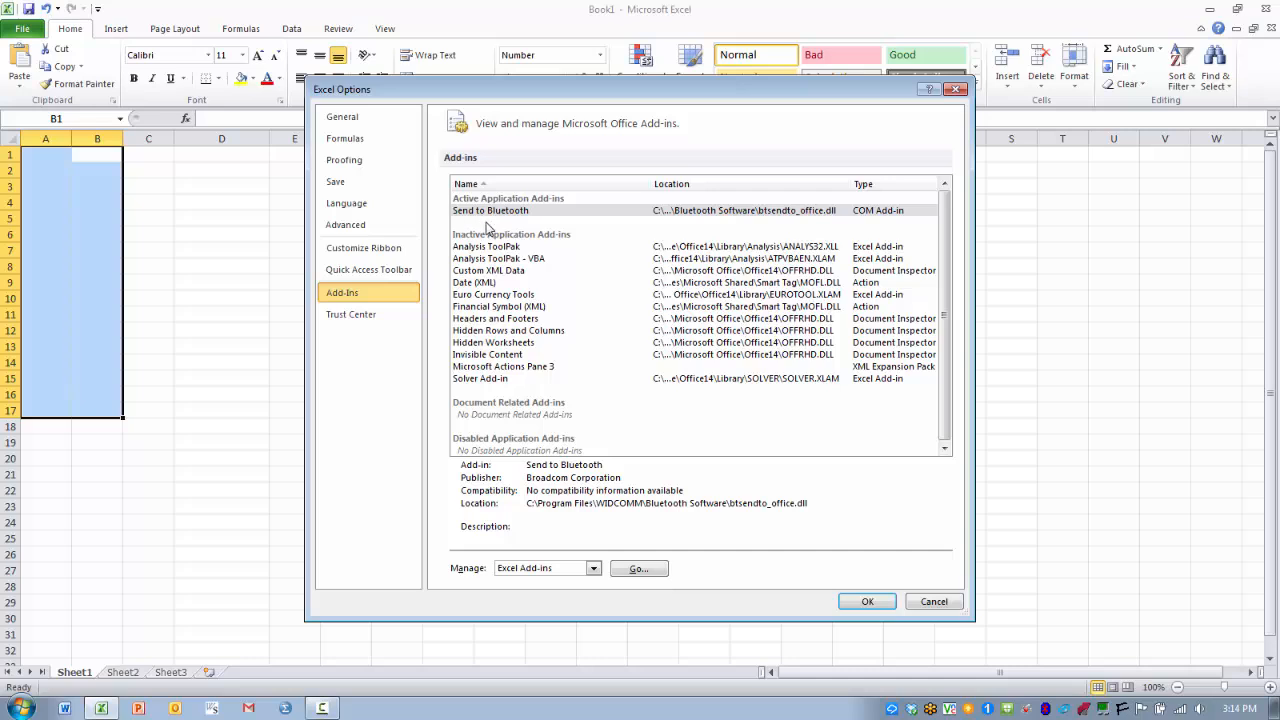
mouse_move(488, 232)
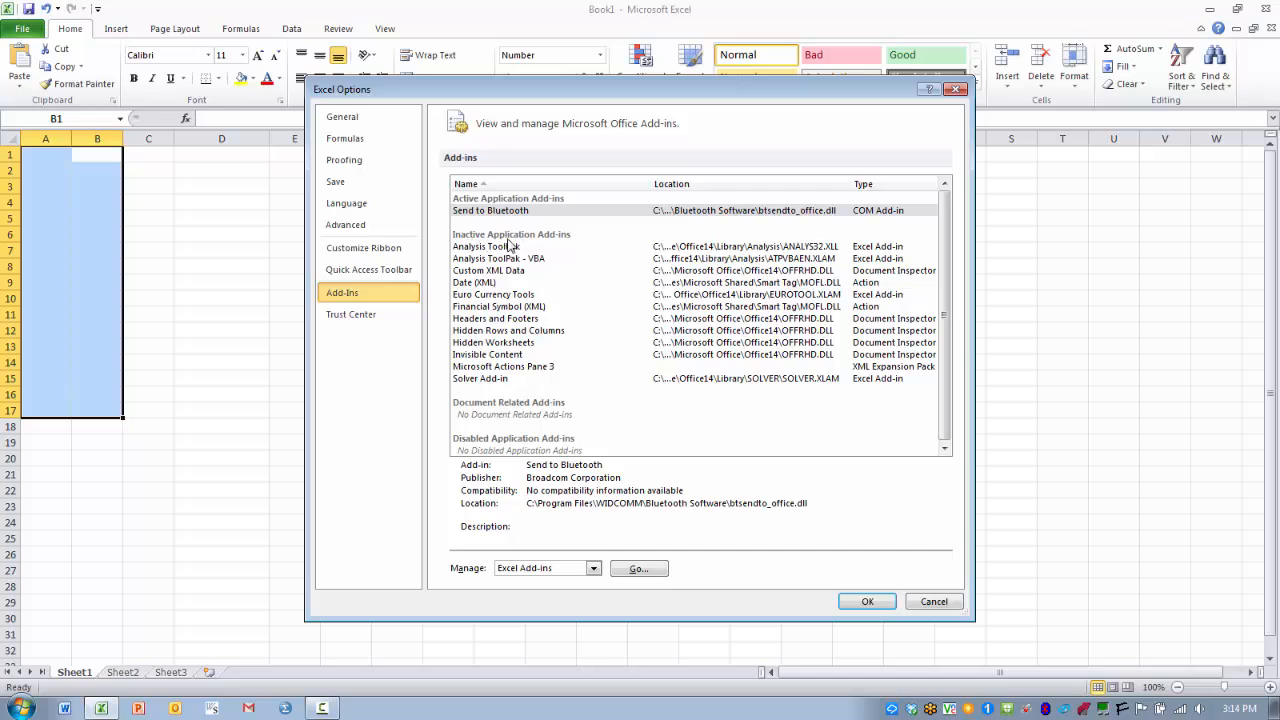
mouse_move(488, 260)
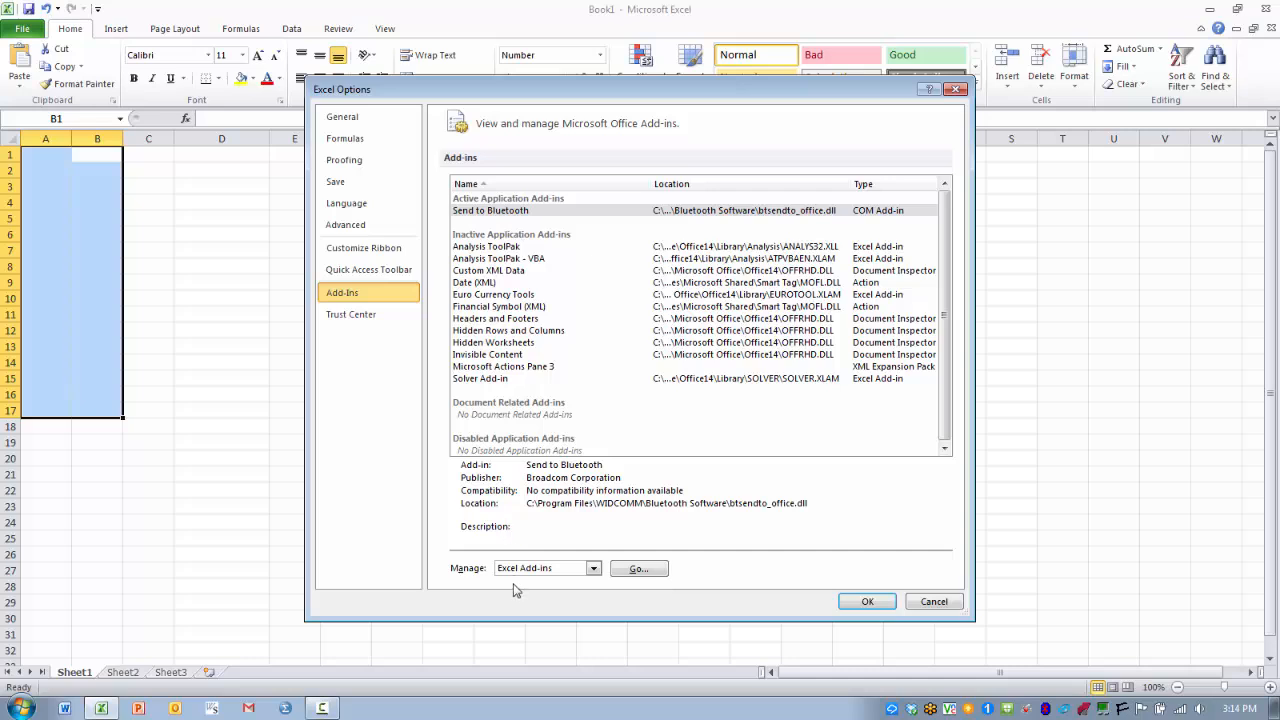
mouse_move(508, 584)
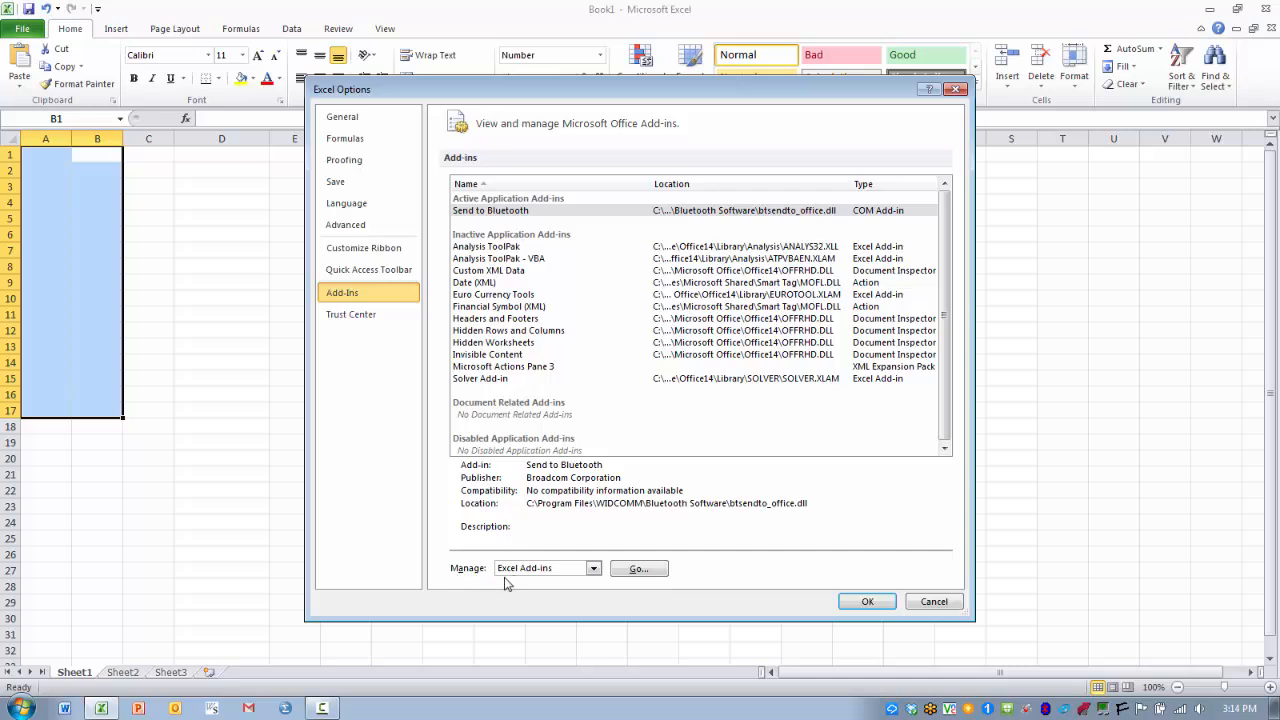
mouse_move(548, 584)
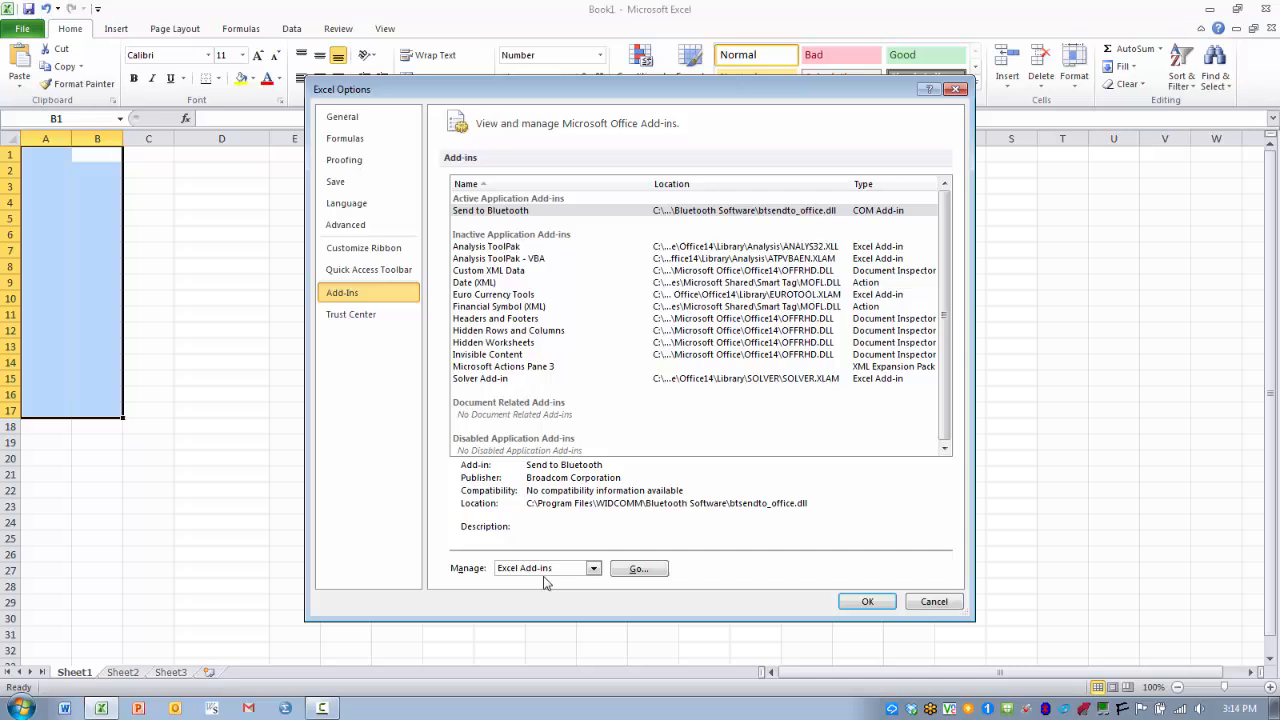
mouse_move(638, 568)
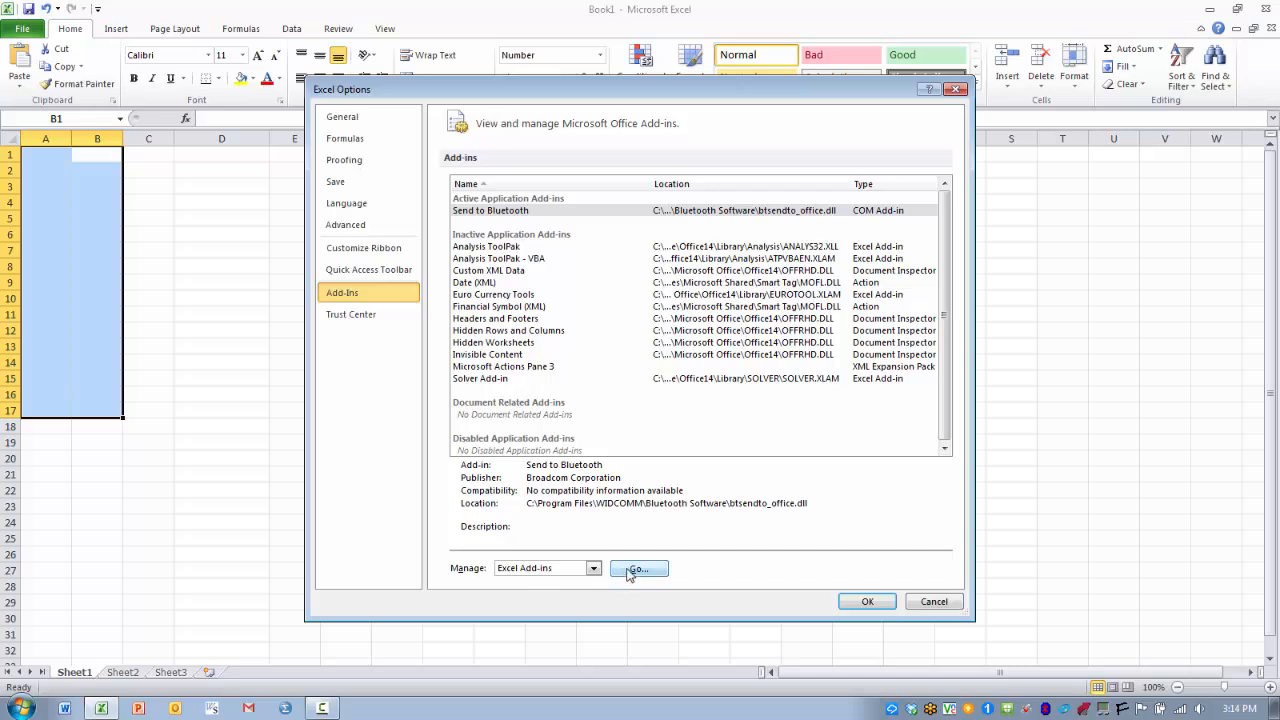
Enable Analysis ToolPak in the Excel Add-ins list and confirm with OK.
left_click(638, 568)
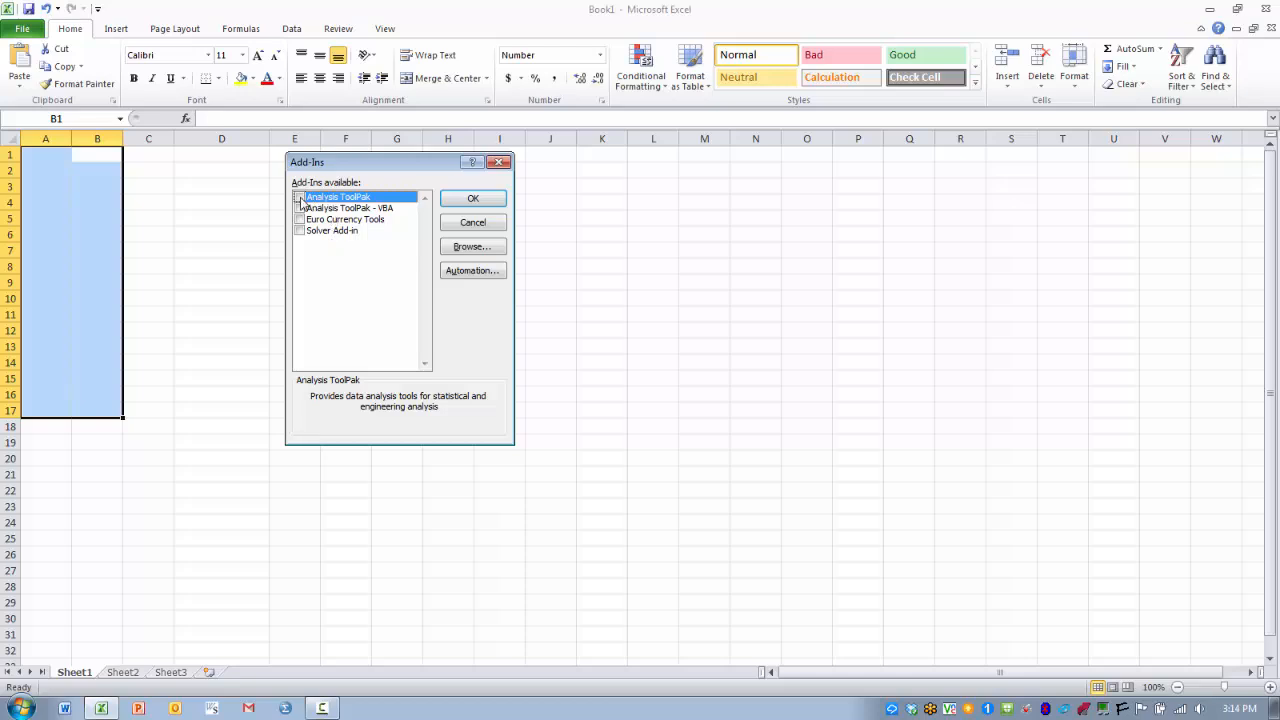
left_click(300, 196)
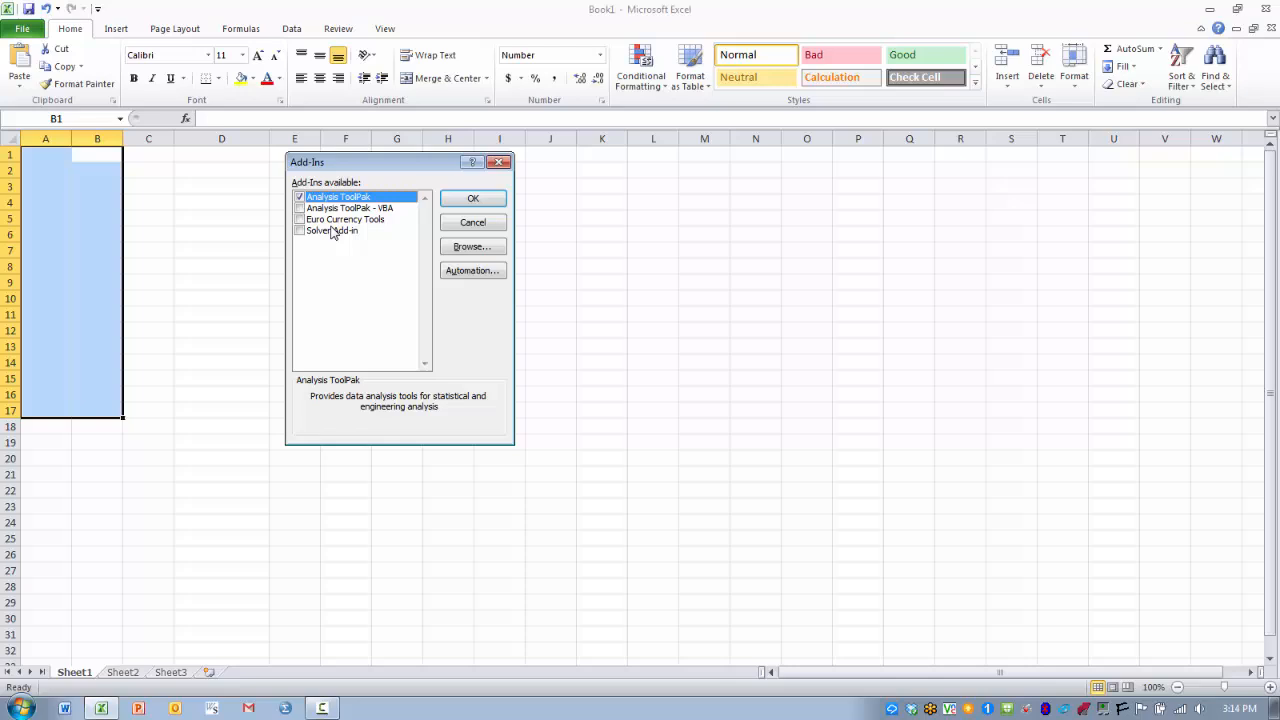
mouse_move(370, 296)
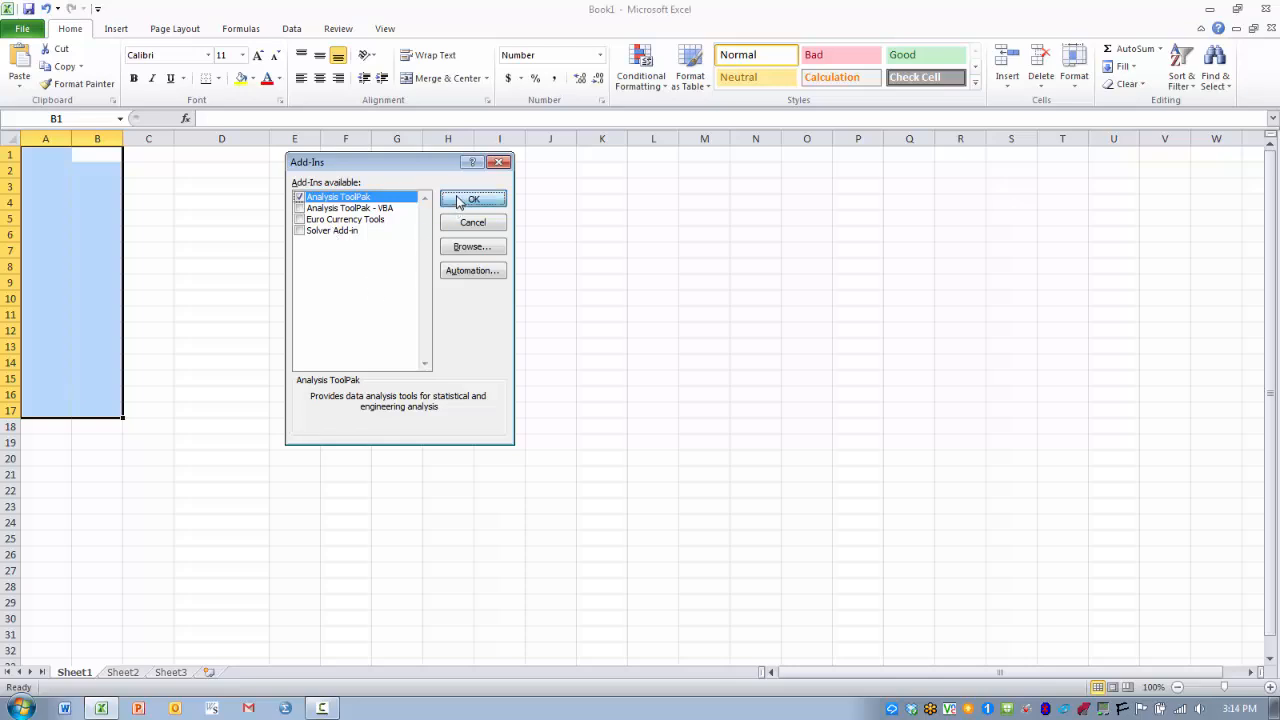
left_click(472, 198)
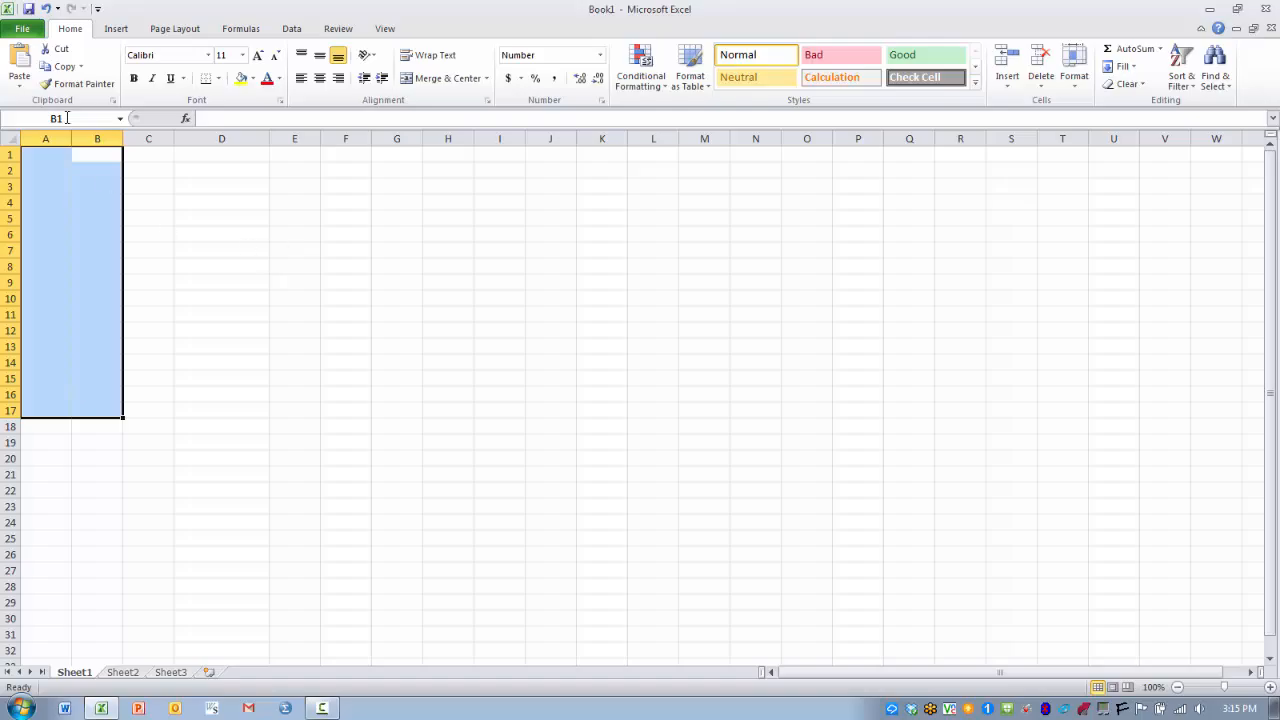
left_click(22, 28)
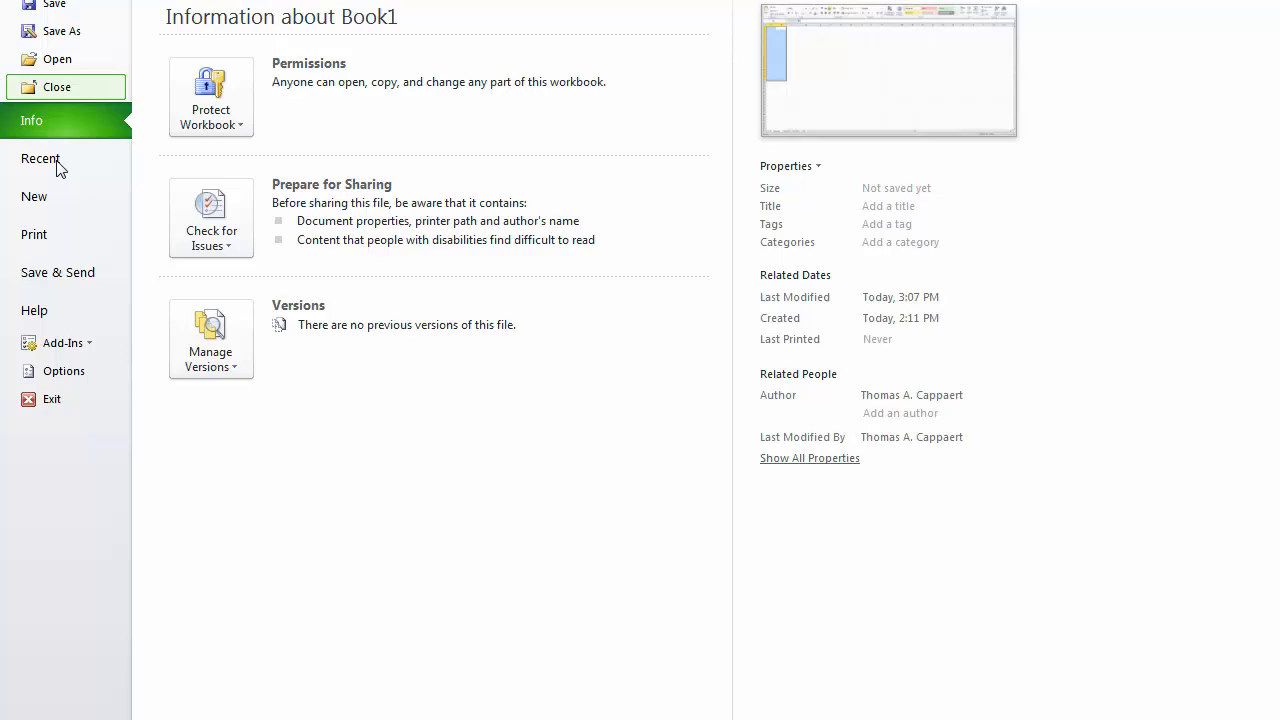
left_click(64, 370)
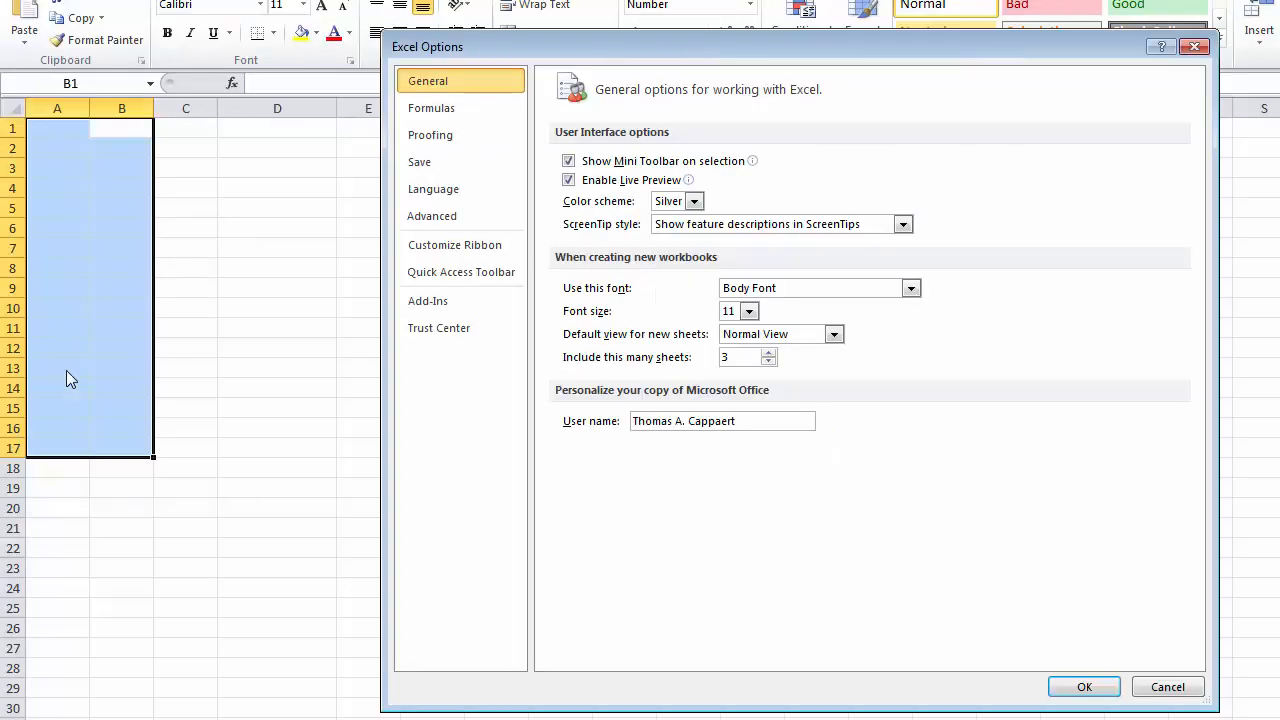
mouse_move(428, 300)
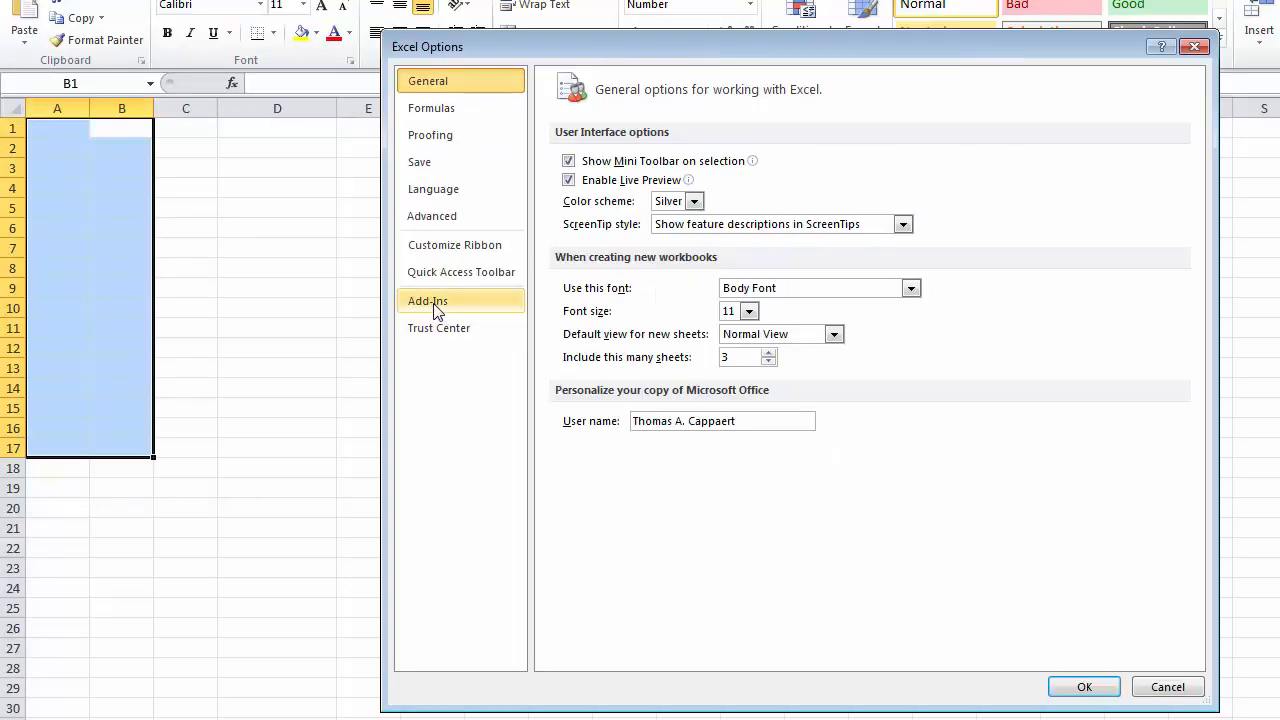
left_click(428, 300)
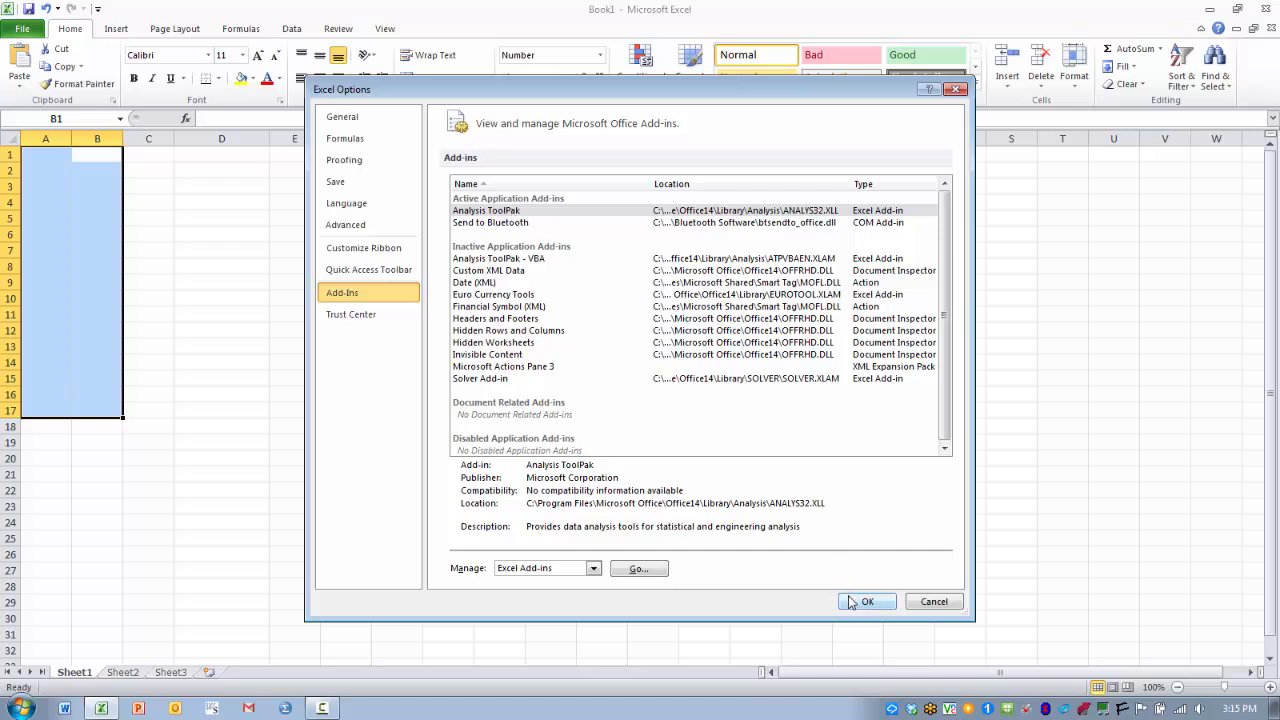
left_click(868, 600)
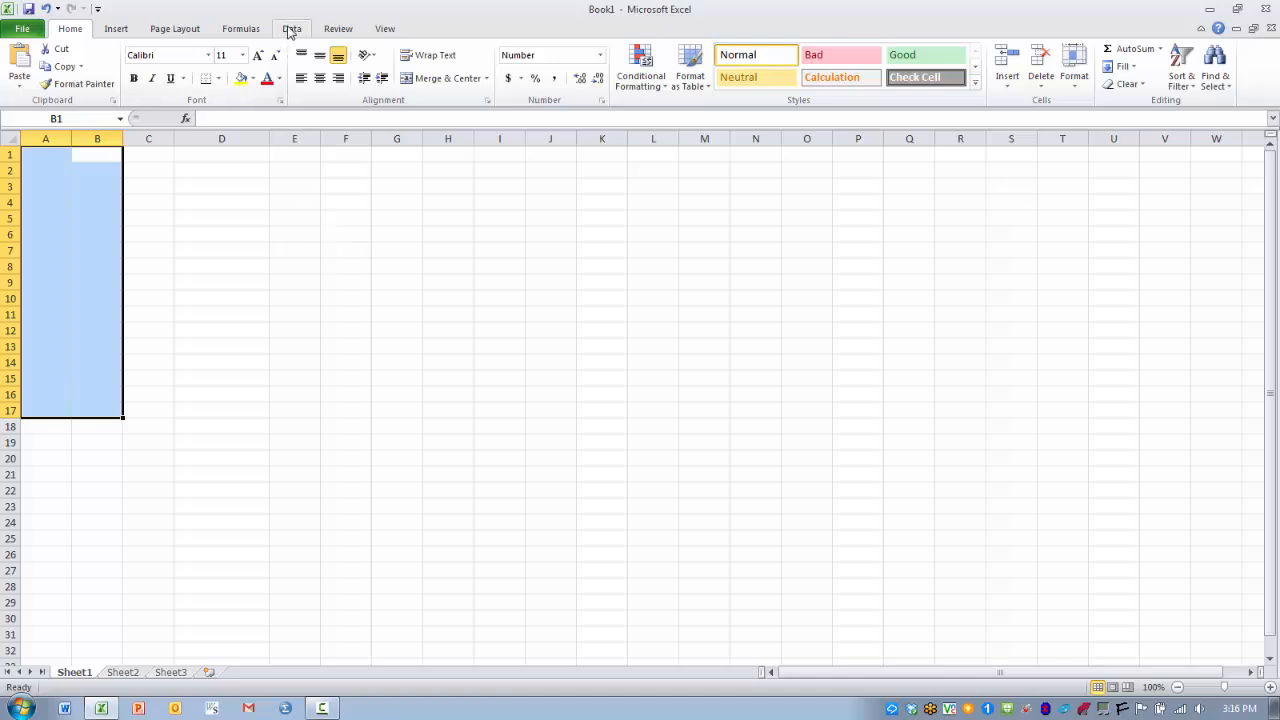
Show the Data ribbon, where Data Analysis now sits in the Analysis group.
left_click(292, 28)
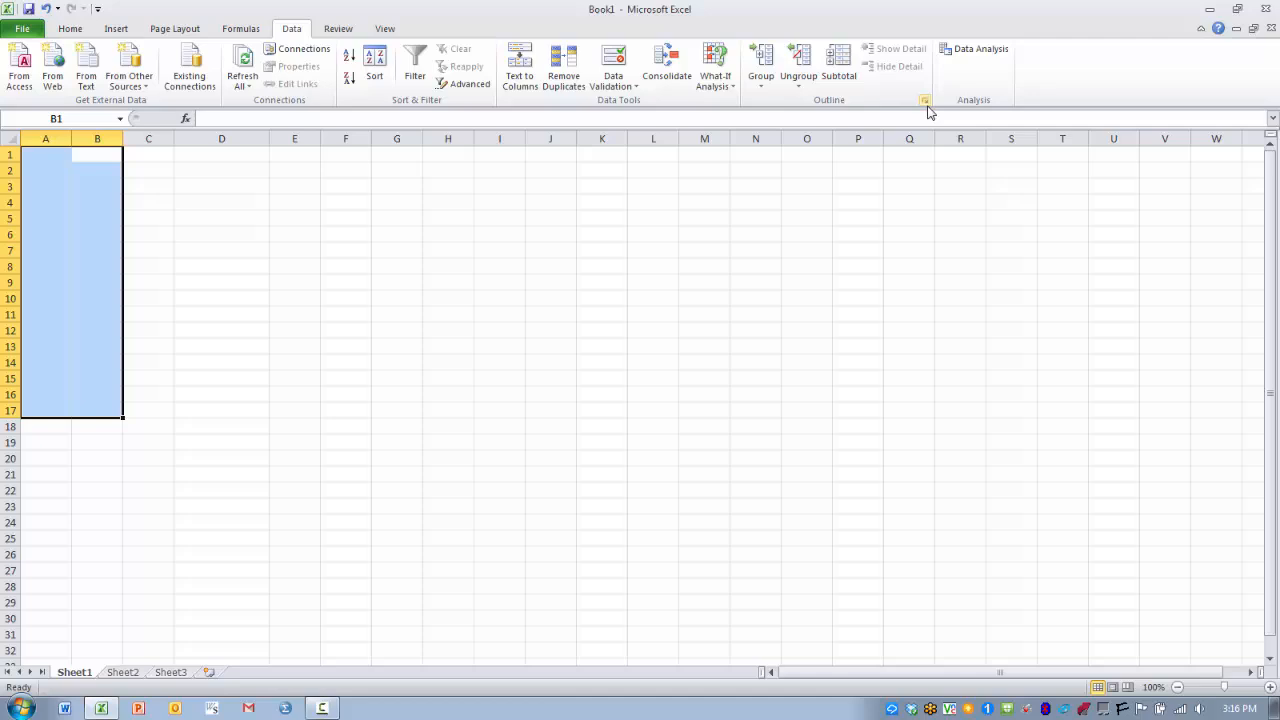
mouse_move(980, 68)
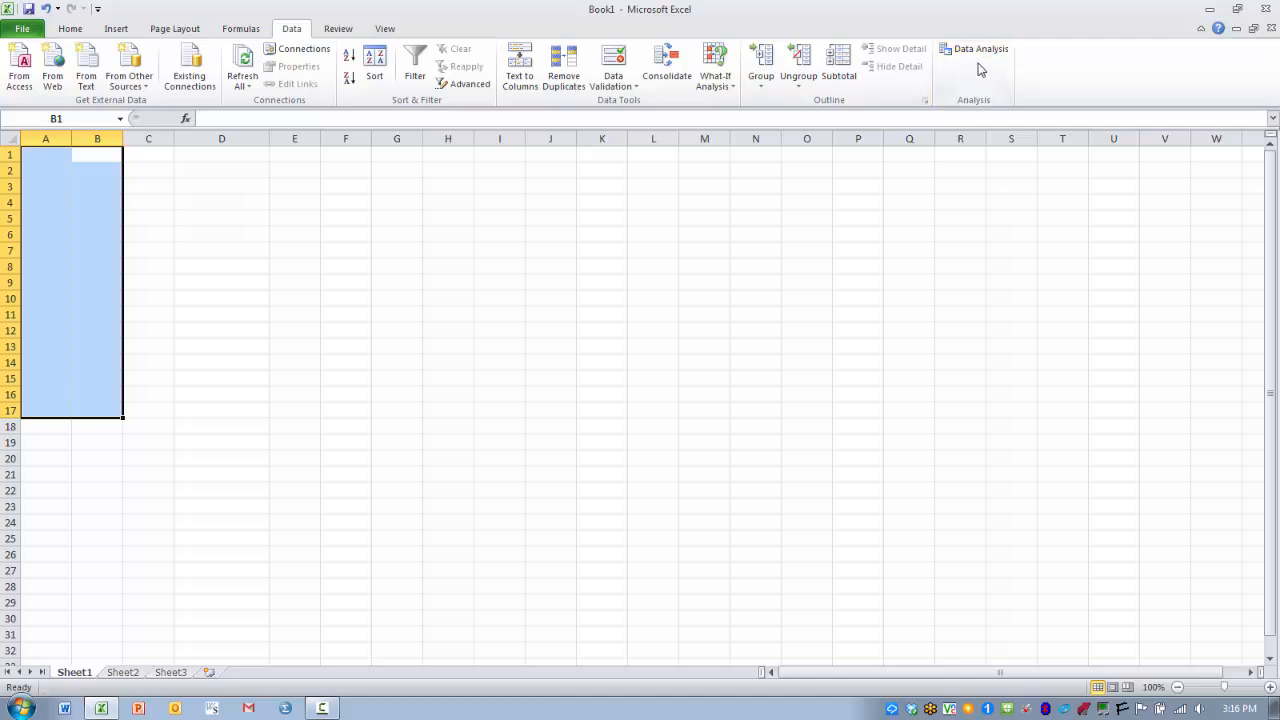
mouse_move(968, 80)
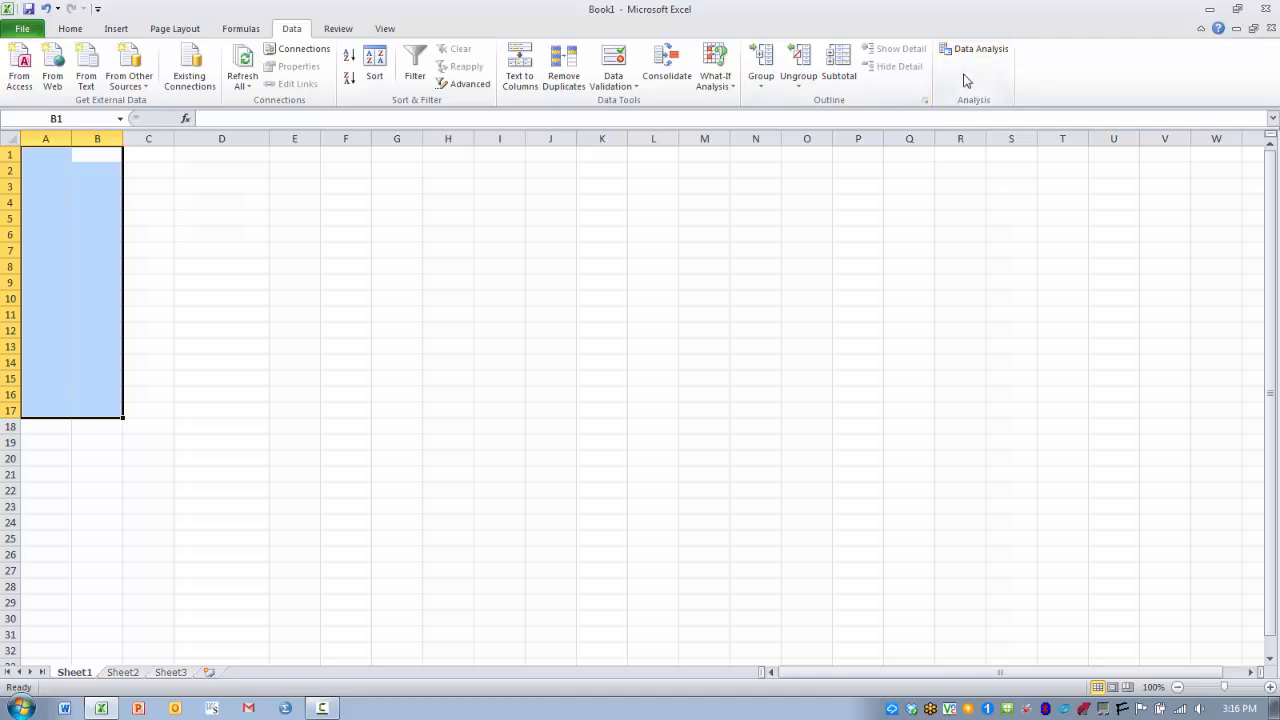